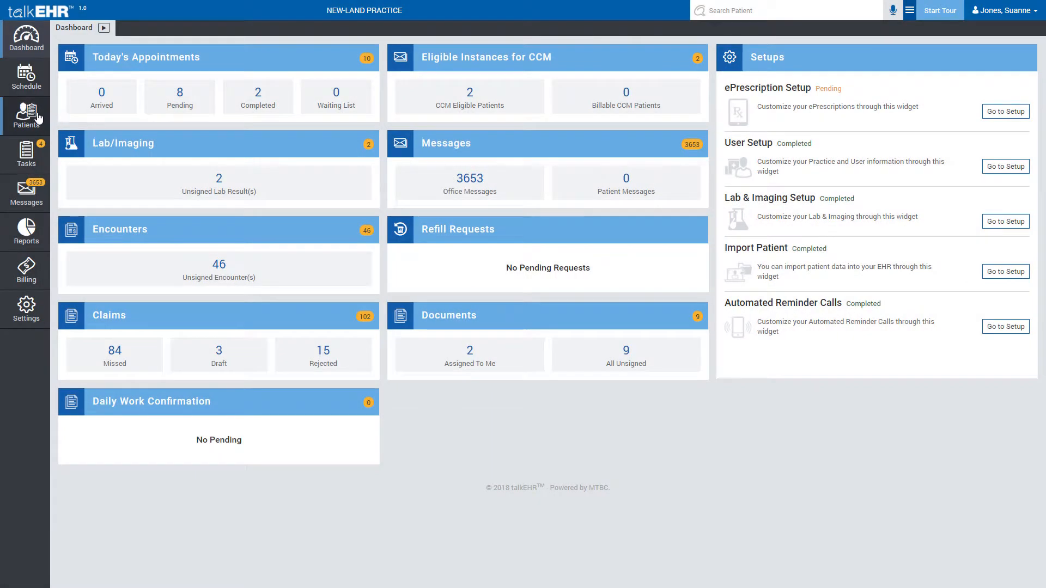
{"action": "left_click", "coordinate": [26, 115]}
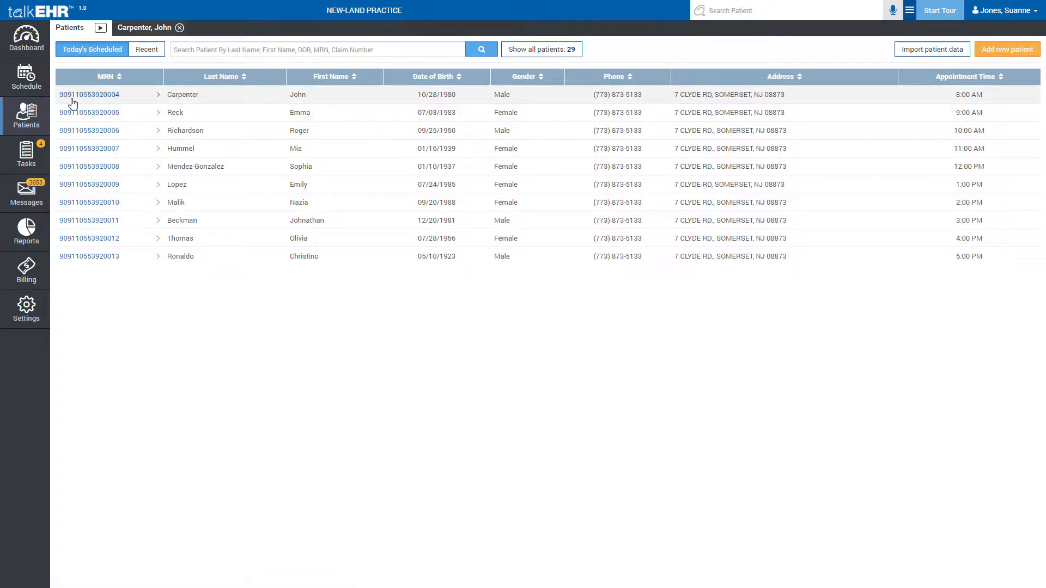
{"action": "left_click", "coordinate": [159, 94]}
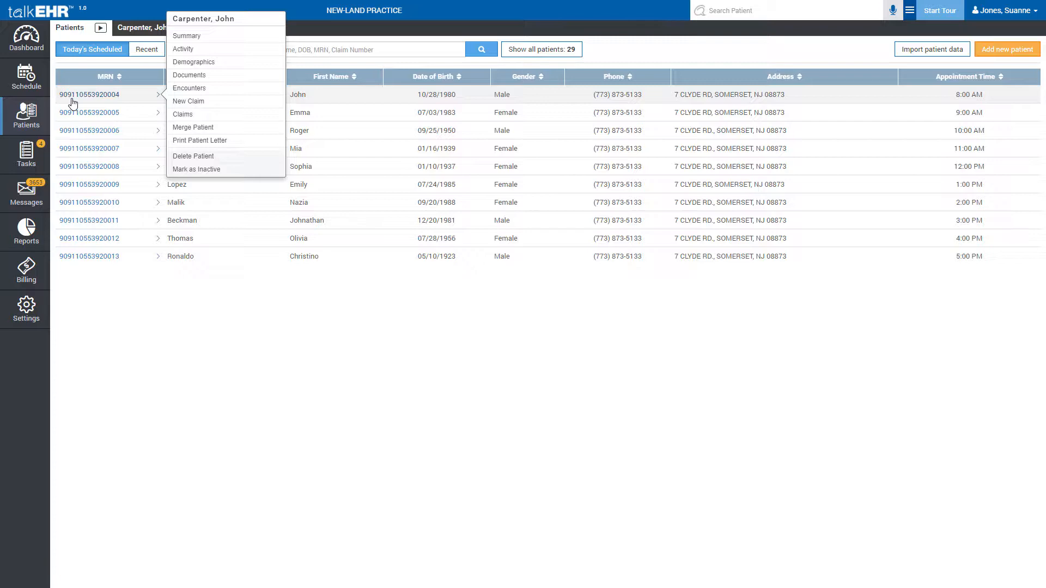
{"action": "mouse_move", "coordinate": [190, 87]}
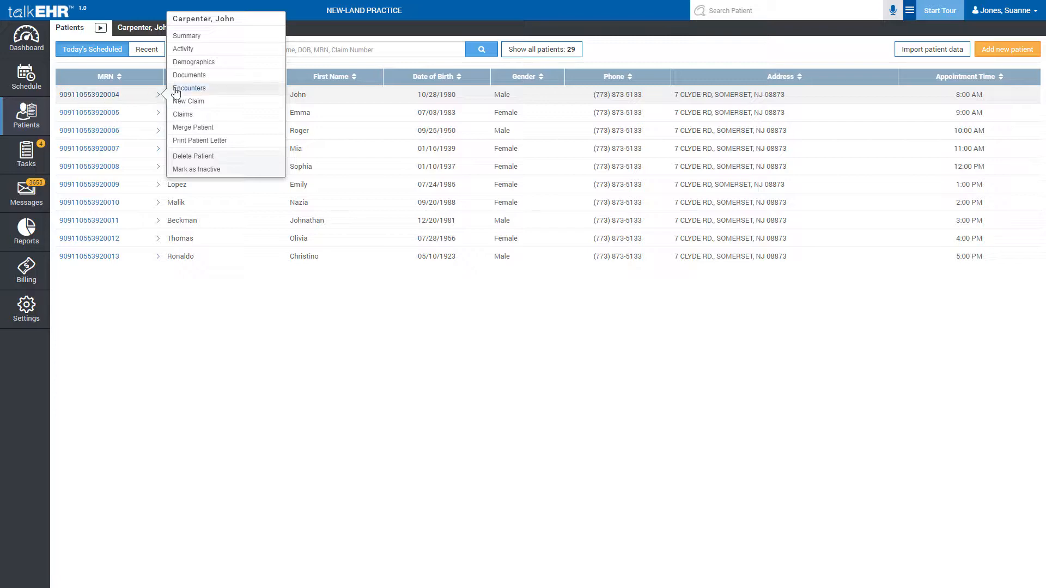
{"action": "left_click", "coordinate": [190, 87]}
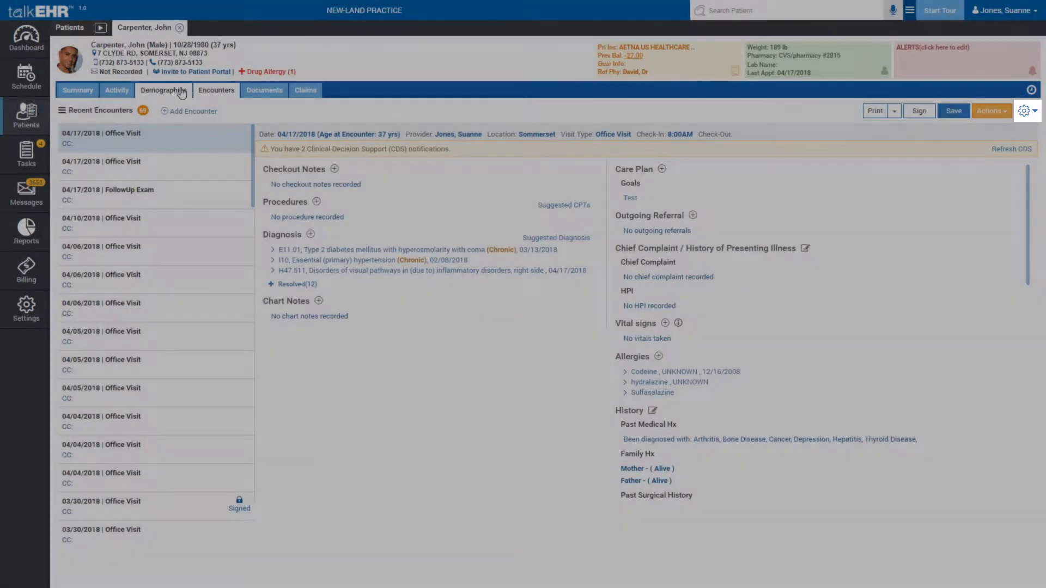
Bring up the encounter section settings from the gear icon.
{"action": "left_click", "coordinate": [1024, 112]}
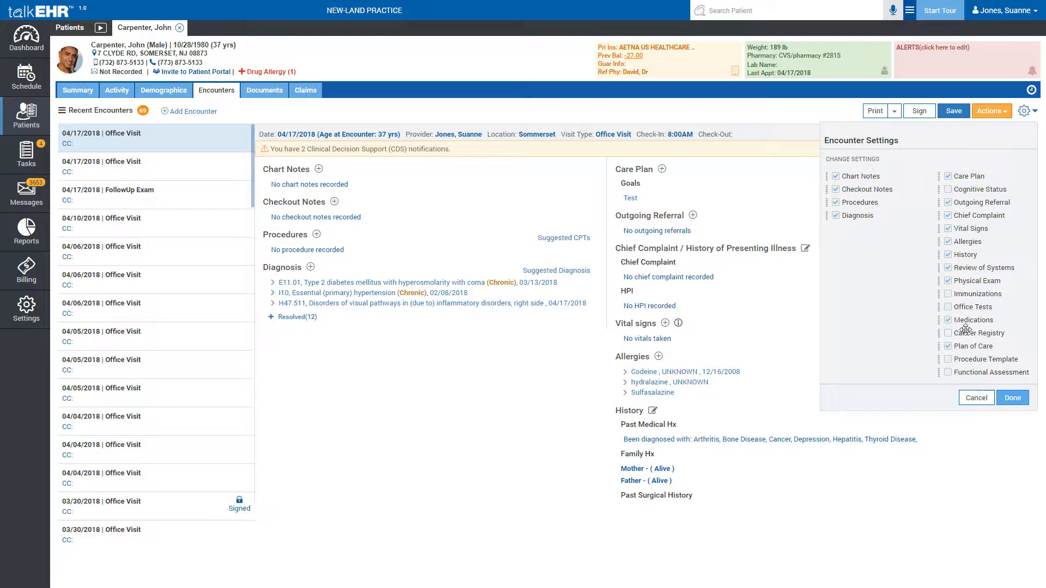
Close Encounter Settings with Done and start a new Chart Notes entry for the 04/17/2018 visit.
{"action": "left_click", "coordinate": [1012, 398]}
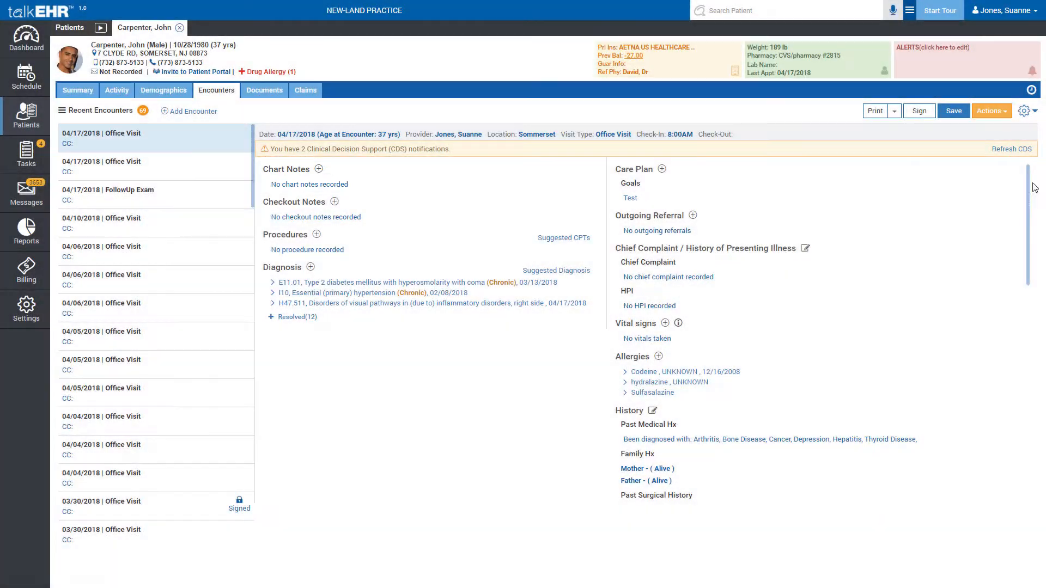
{"action": "left_click", "coordinate": [318, 169]}
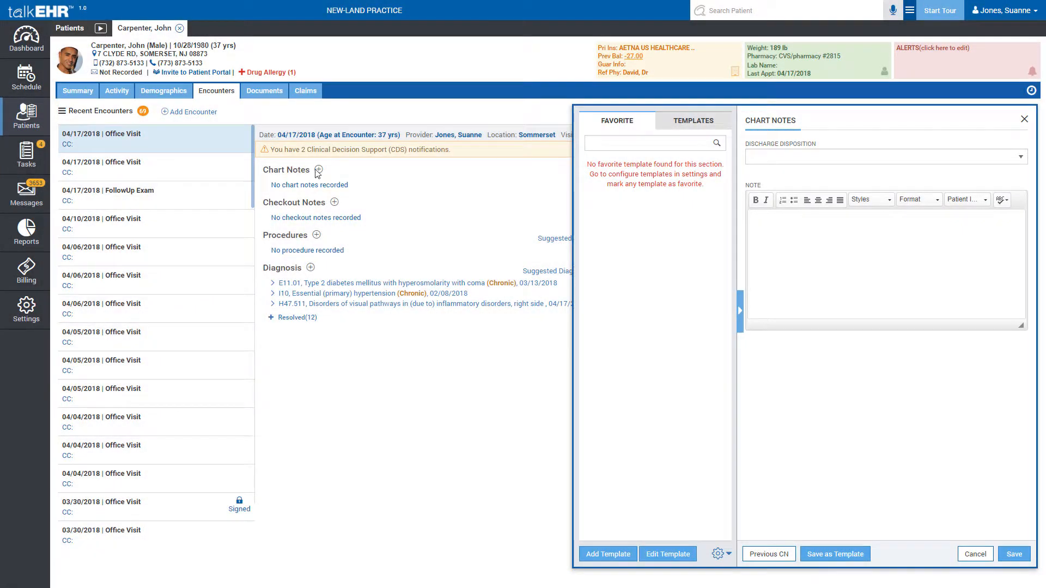
Show the Discharge Disposition choices for the chart note.
{"action": "left_click", "coordinate": [887, 157]}
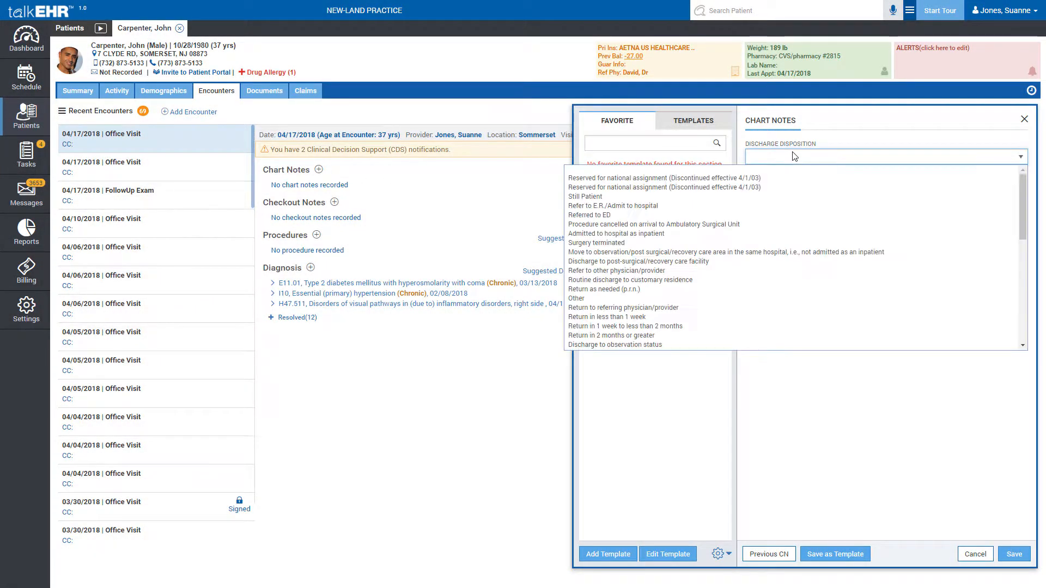
{"action": "mouse_move", "coordinate": [708, 298]}
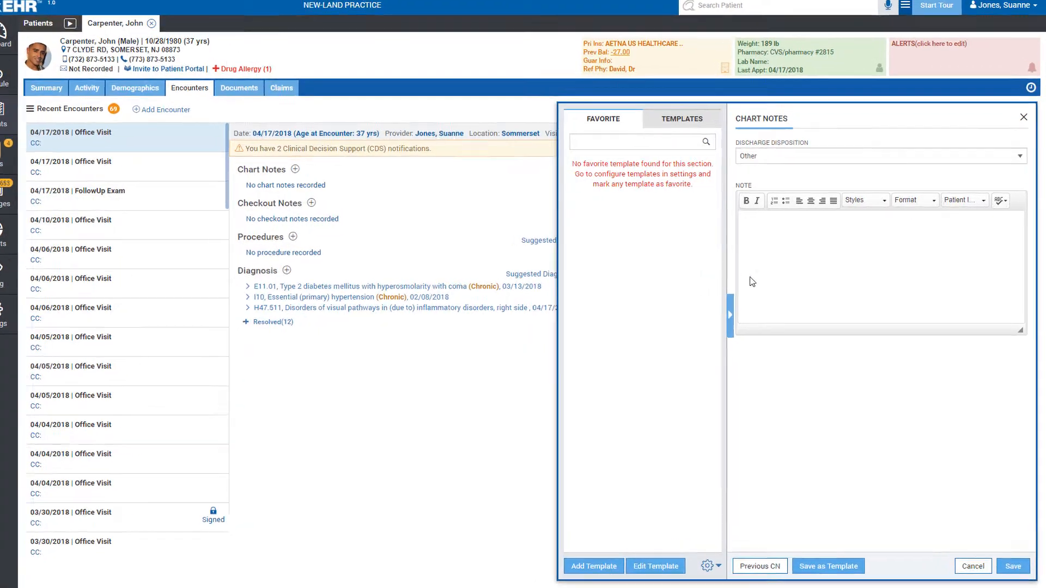
Insert the patient Address tag, add {Patient_Age} and {Patient_DOB}, and save the chart note.
{"action": "left_click", "coordinate": [982, 200]}
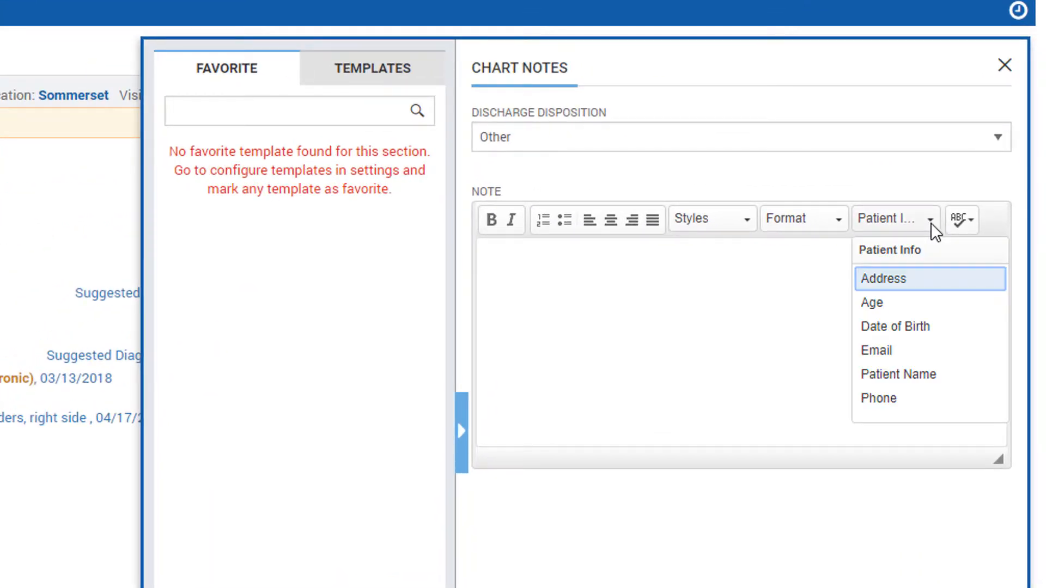
{"action": "left_click", "coordinate": [887, 279]}
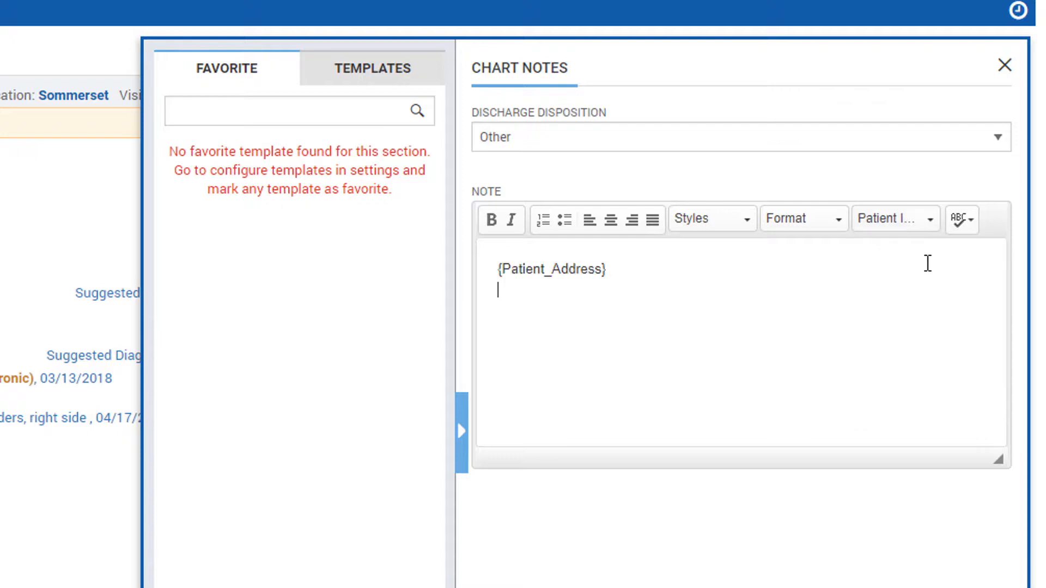
{"action": "type", "text": "{Patient_Age}"}
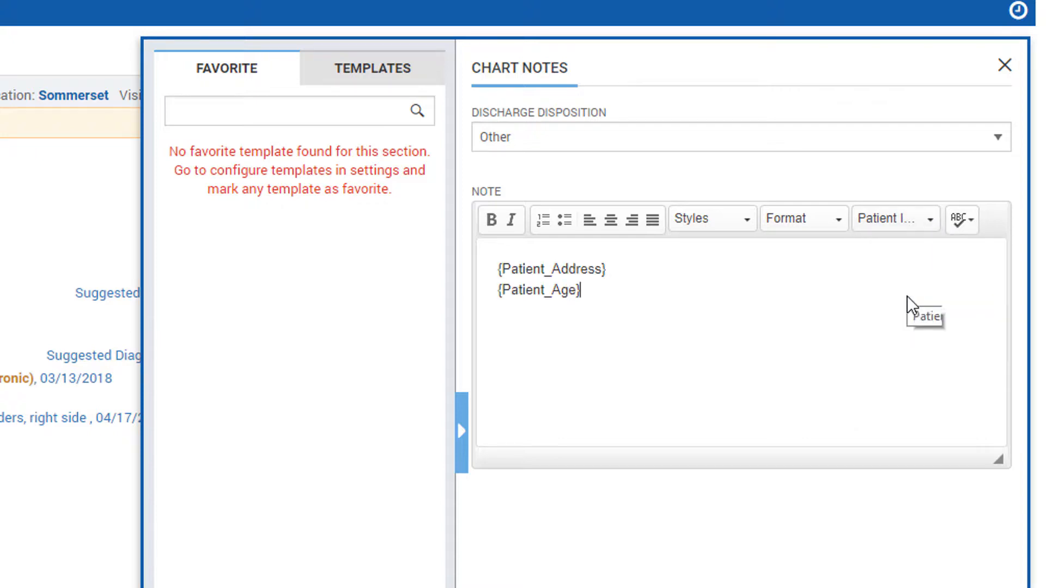
{"action": "mouse_move", "coordinate": [928, 227]}
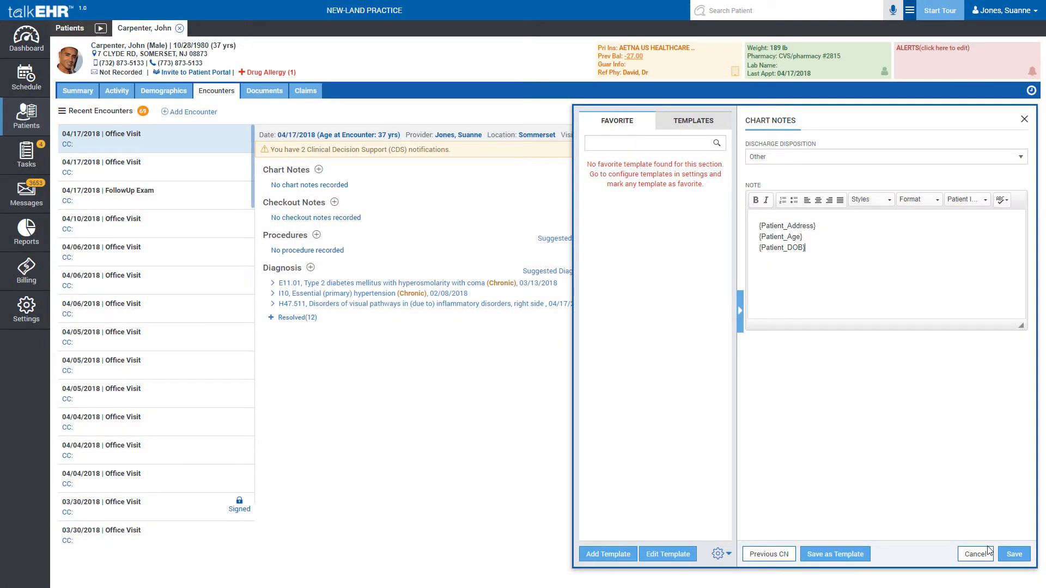
{"action": "left_click", "coordinate": [1014, 558]}
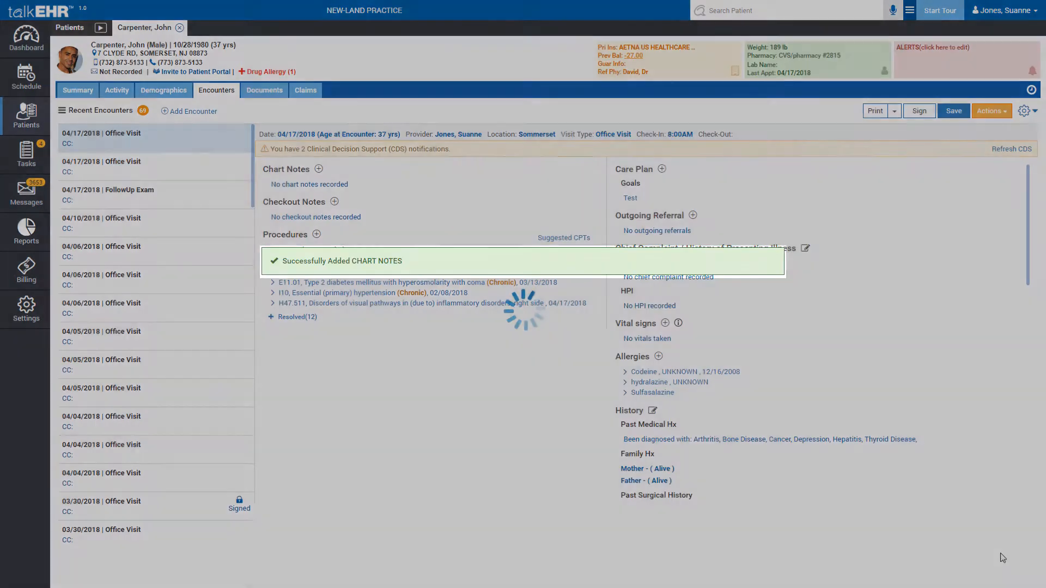